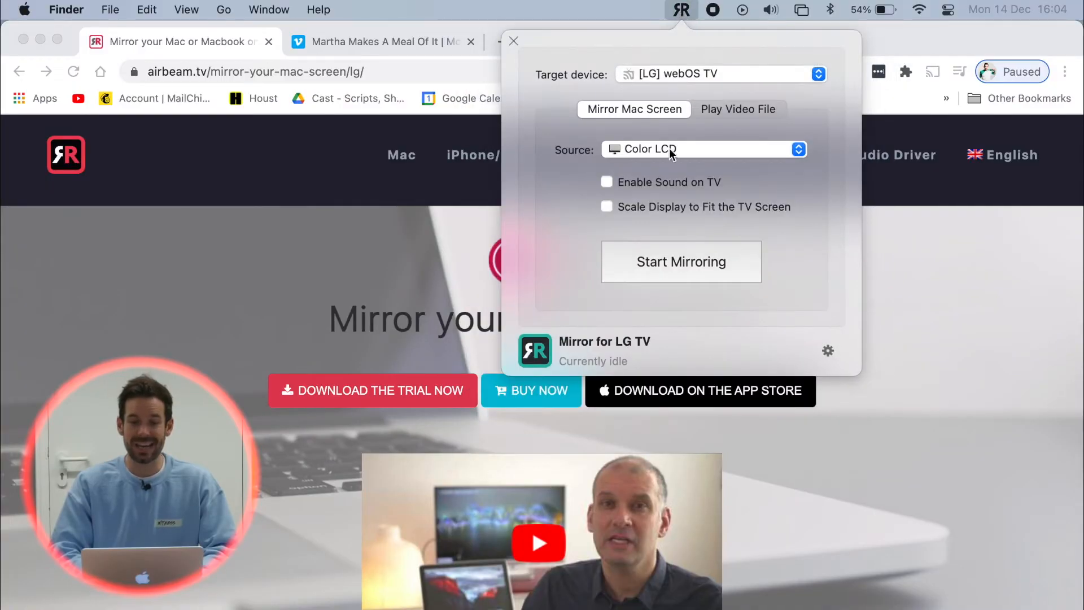
{"action": "mouse_move", "coordinate": [609, 186]}
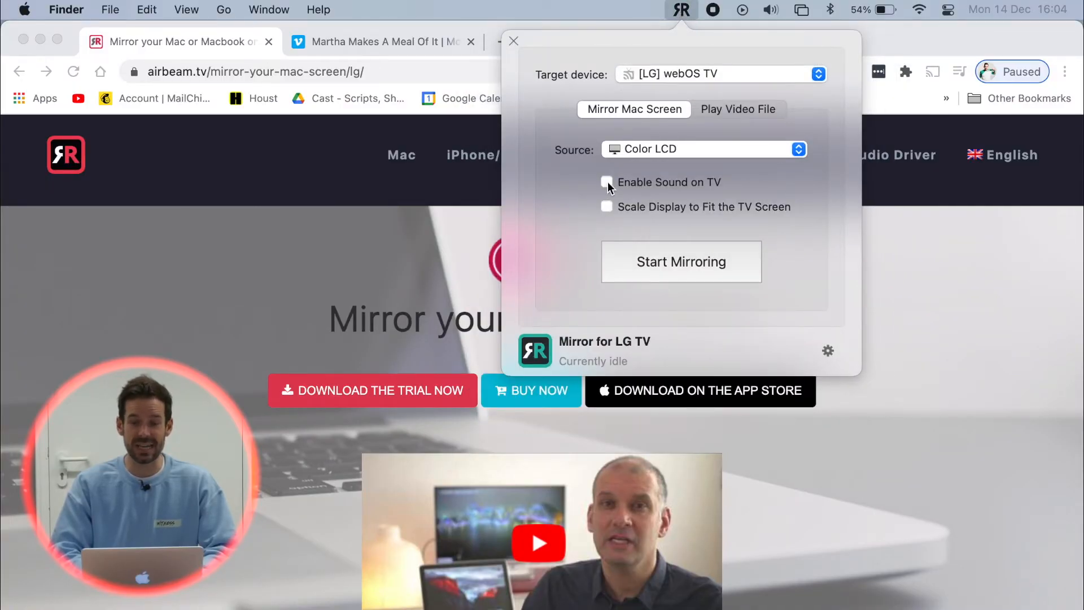
Enable sound on the TV and authorize microphone access for the AirBeamTV audio driver
{"action": "left_click", "coordinate": [607, 182]}
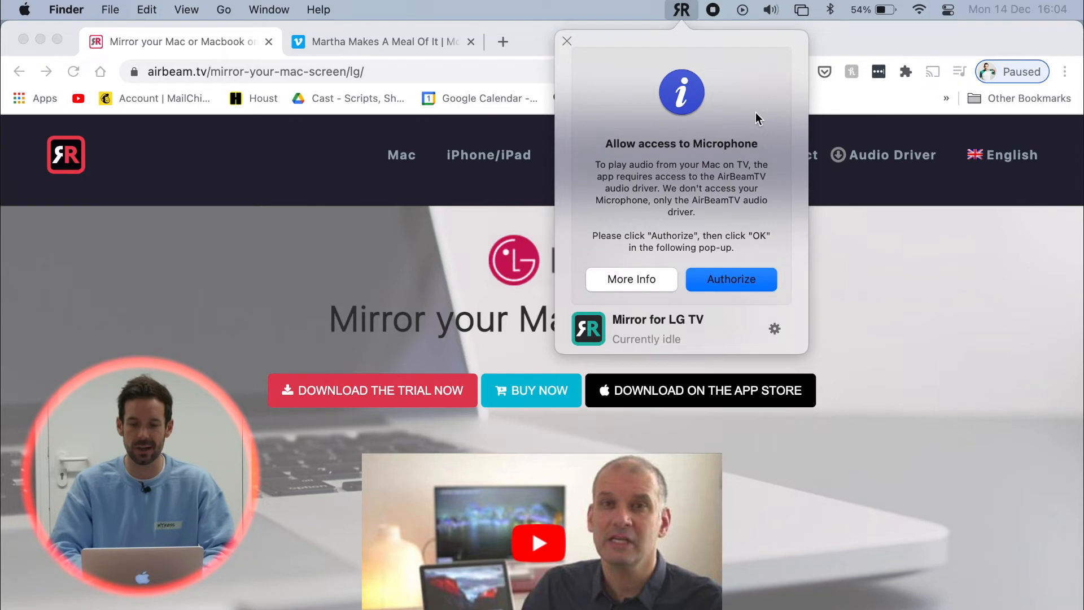
{"action": "mouse_move", "coordinate": [730, 279]}
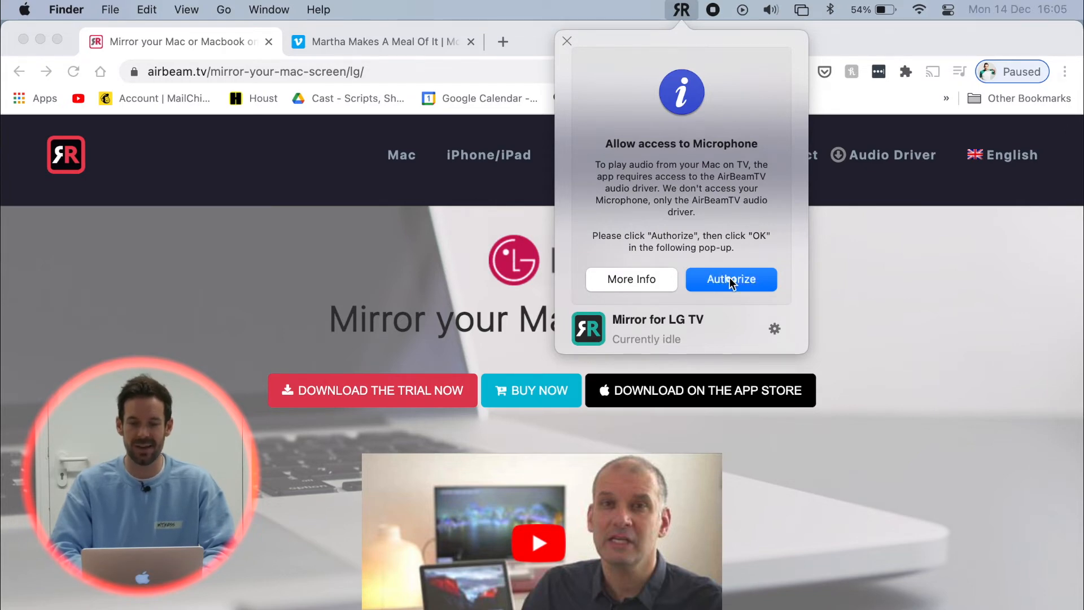
{"action": "left_click", "coordinate": [730, 279]}
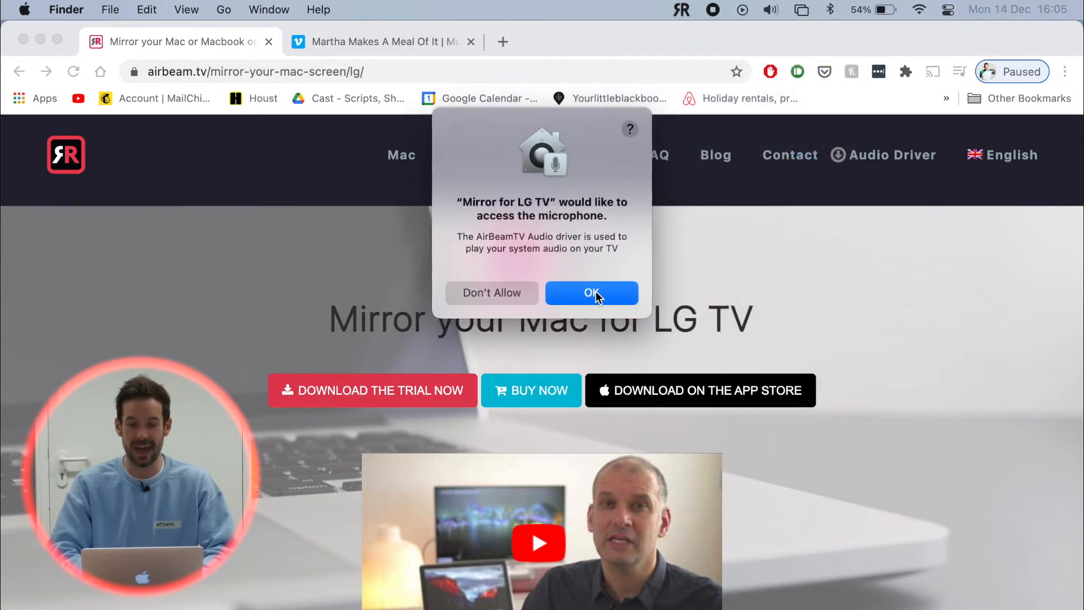
{"action": "left_click", "coordinate": [590, 292]}
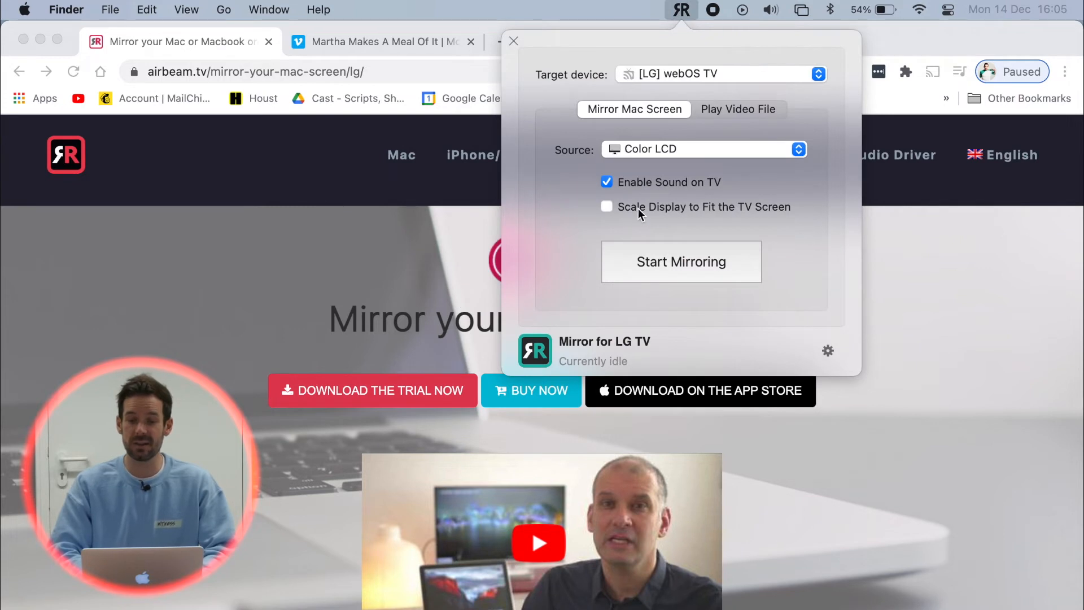
{"action": "mouse_move", "coordinate": [609, 213]}
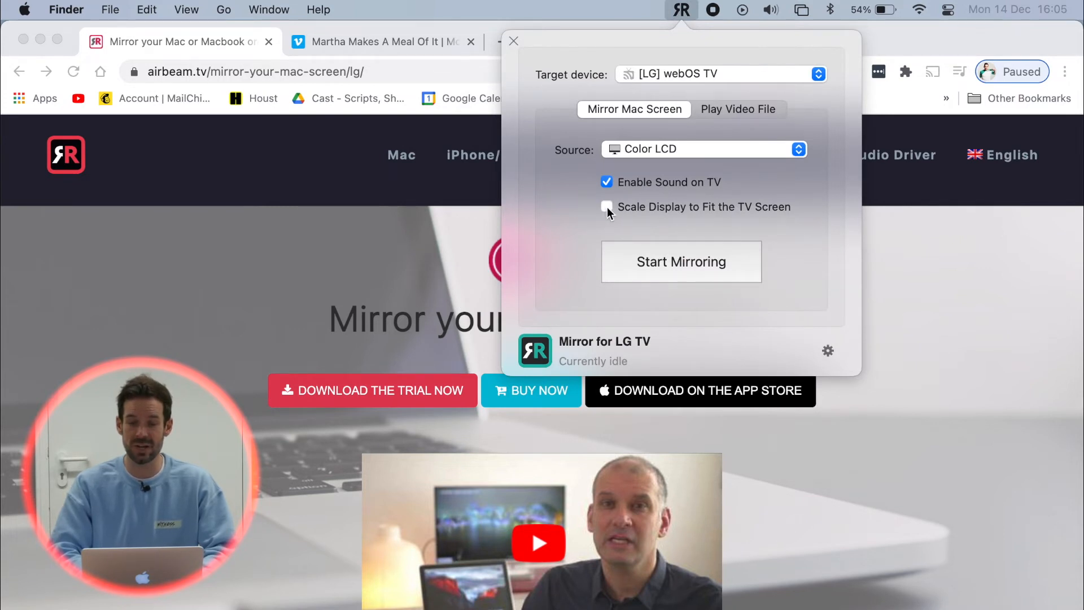
Turn on 'Scale Display to Fit the TV Screen'
{"action": "left_click", "coordinate": [606, 207]}
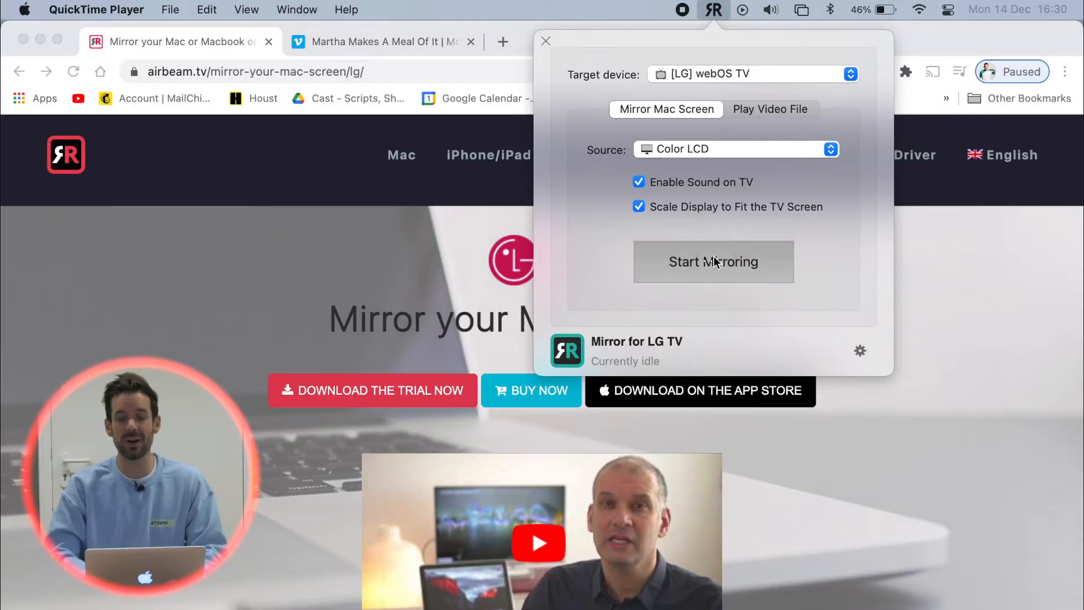
Start mirroring and confirm installing the free AirBeamTV player app on the LG TV
{"action": "left_click", "coordinate": [712, 261]}
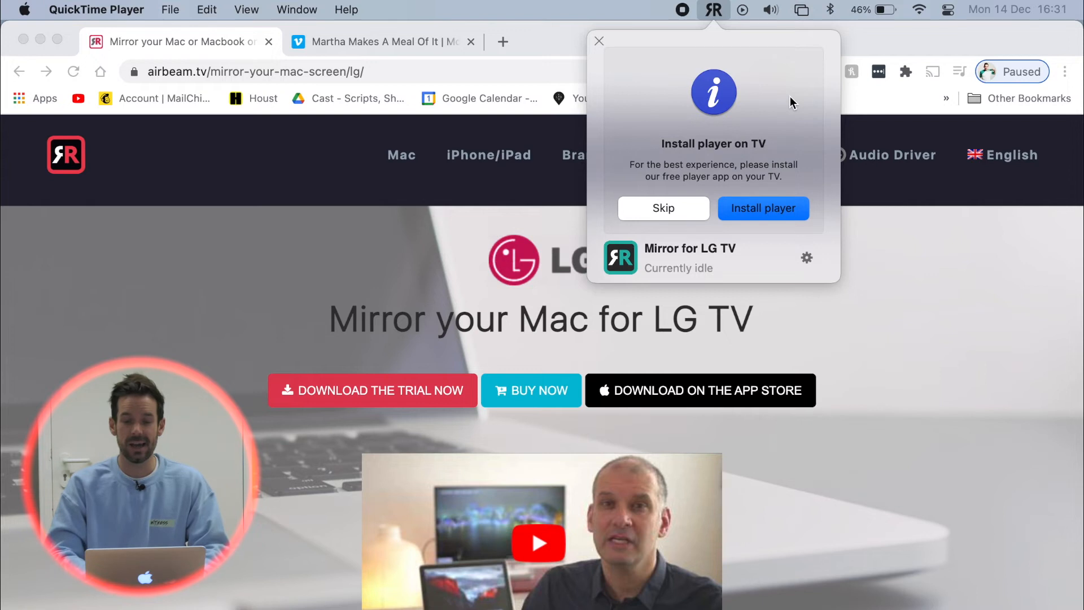
{"action": "mouse_move", "coordinate": [763, 207]}
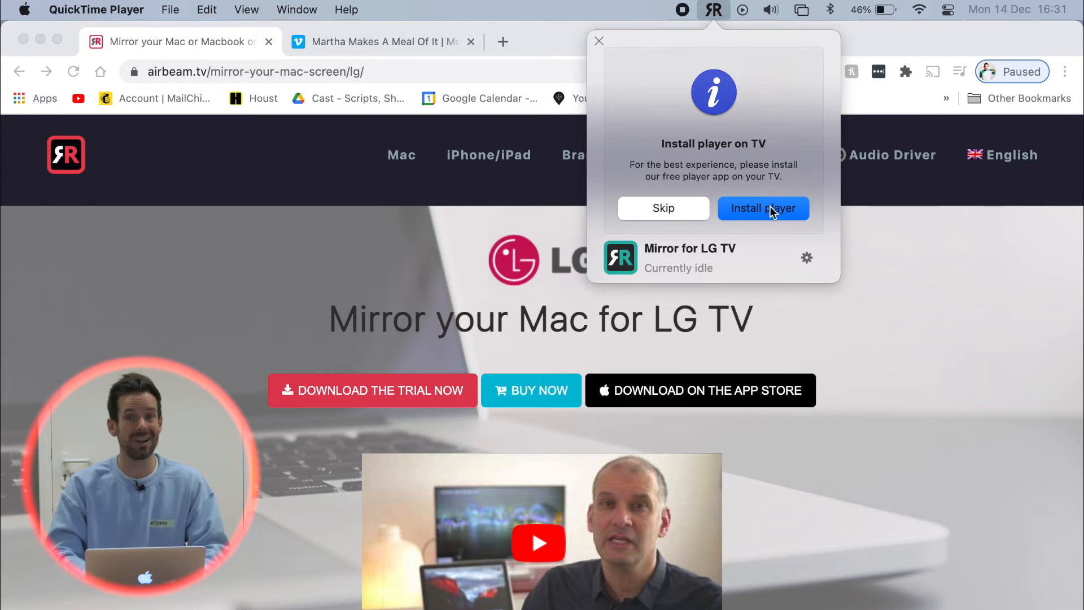
{"action": "left_click", "coordinate": [764, 208]}
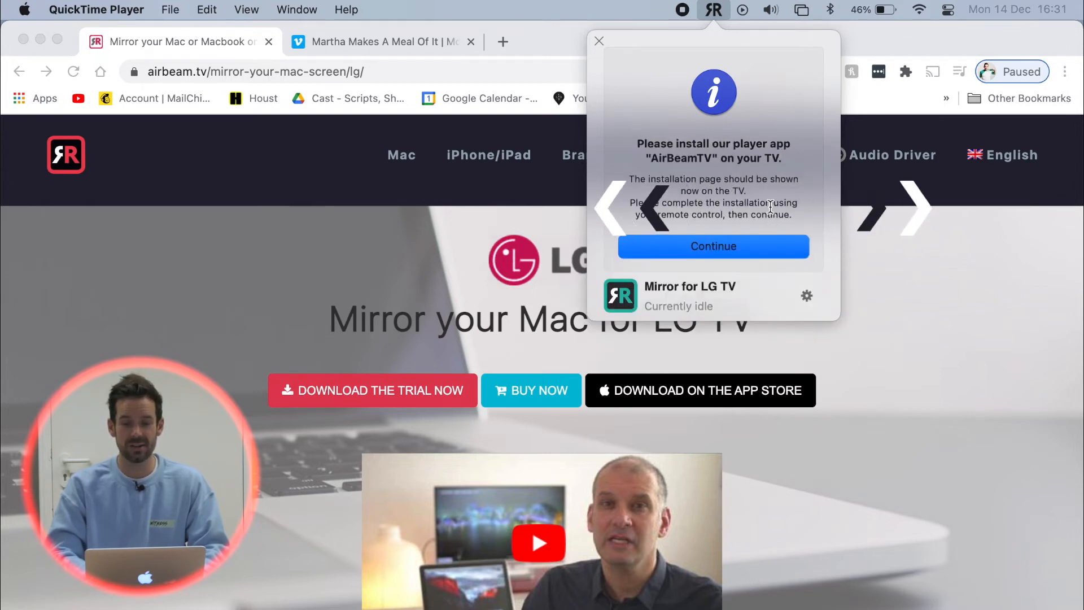
{"action": "left_click", "coordinate": [712, 246]}
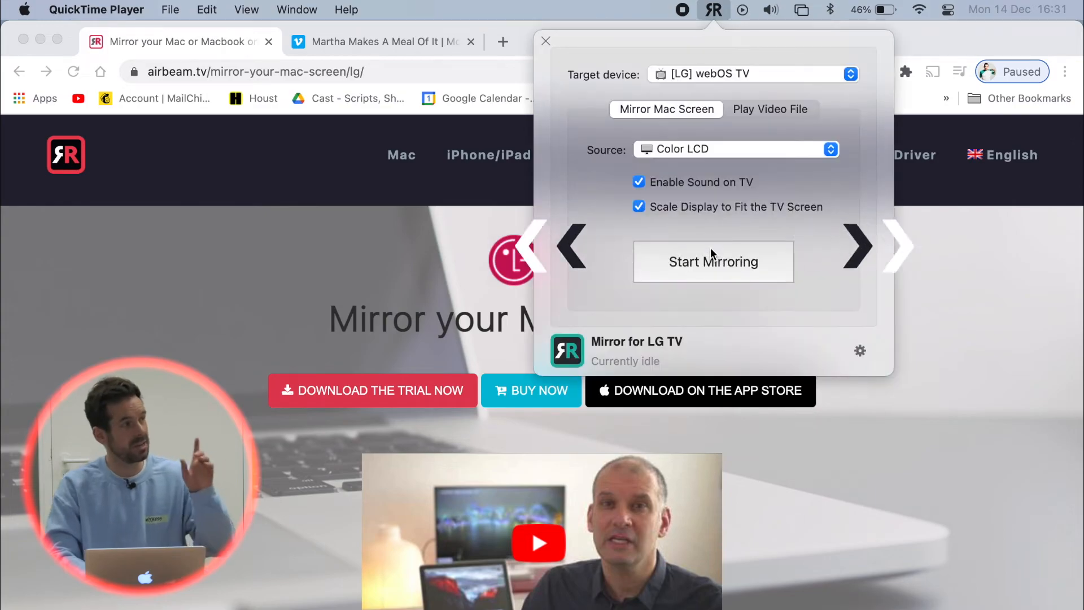